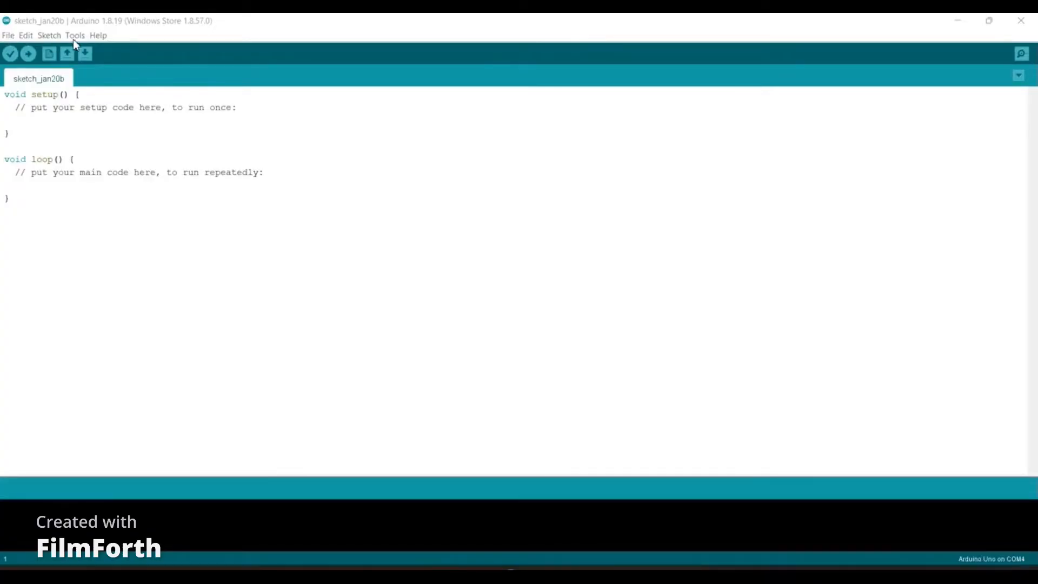
- Switch the programmer from AVR ISP to 'Arduino as ISP' for the Uno on COM4
left_click(75, 35)
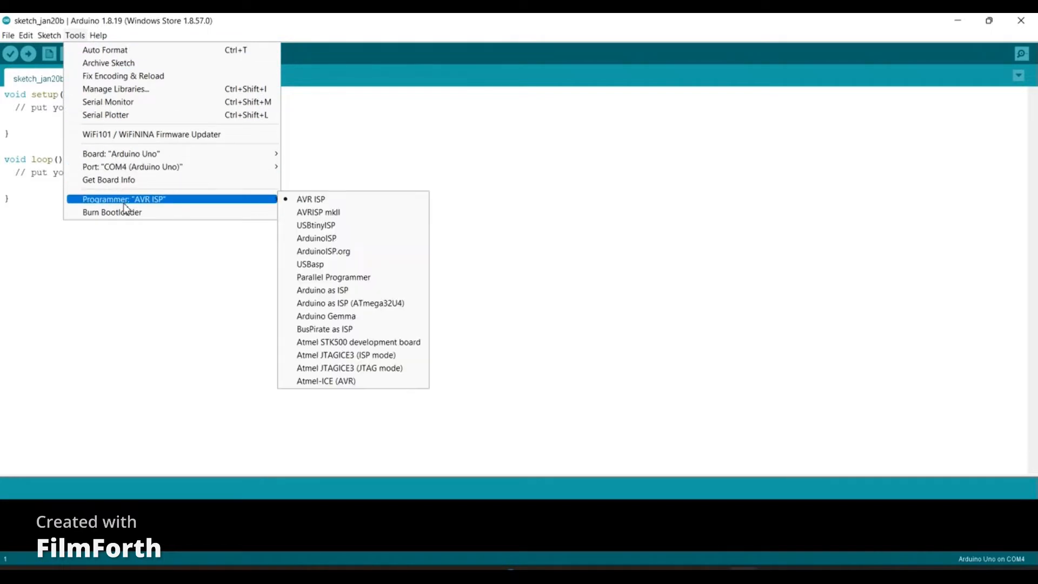
mouse_move(322, 290)
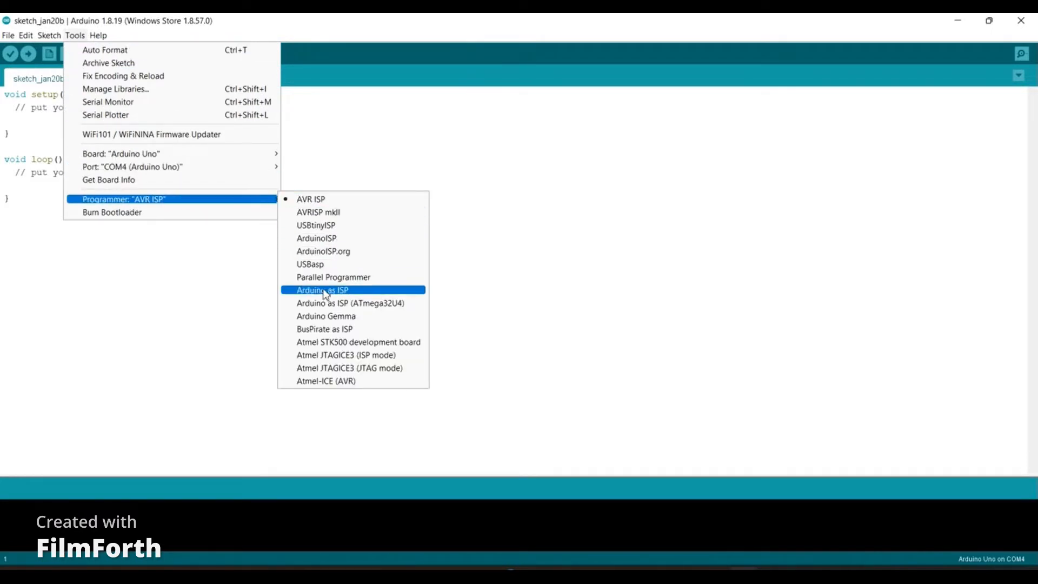
left_click(322, 289)
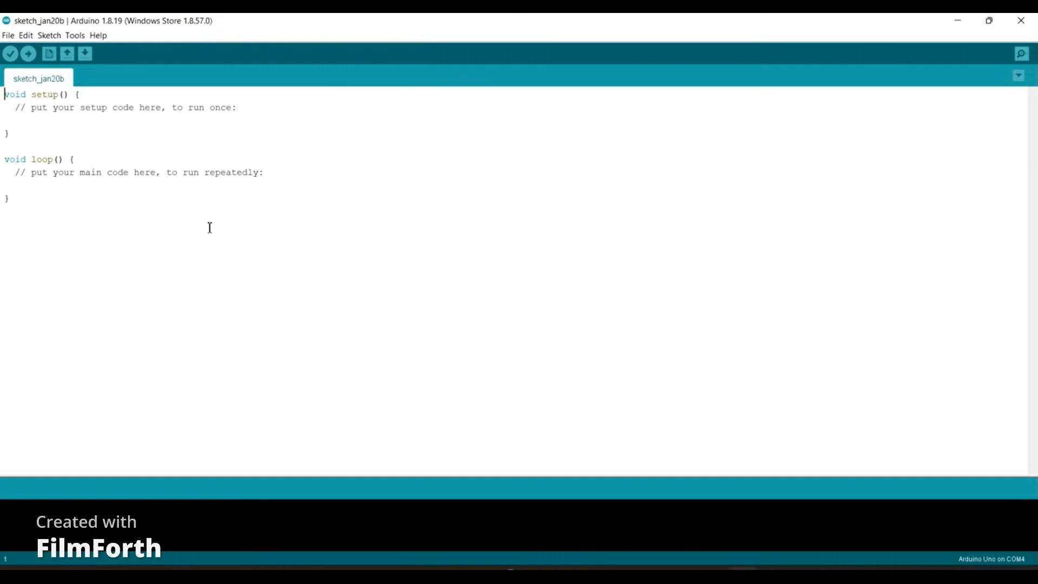
- Open the 11.ArduinoISP > ArduinoISP example in a new window and maximize it
left_click(8, 35)
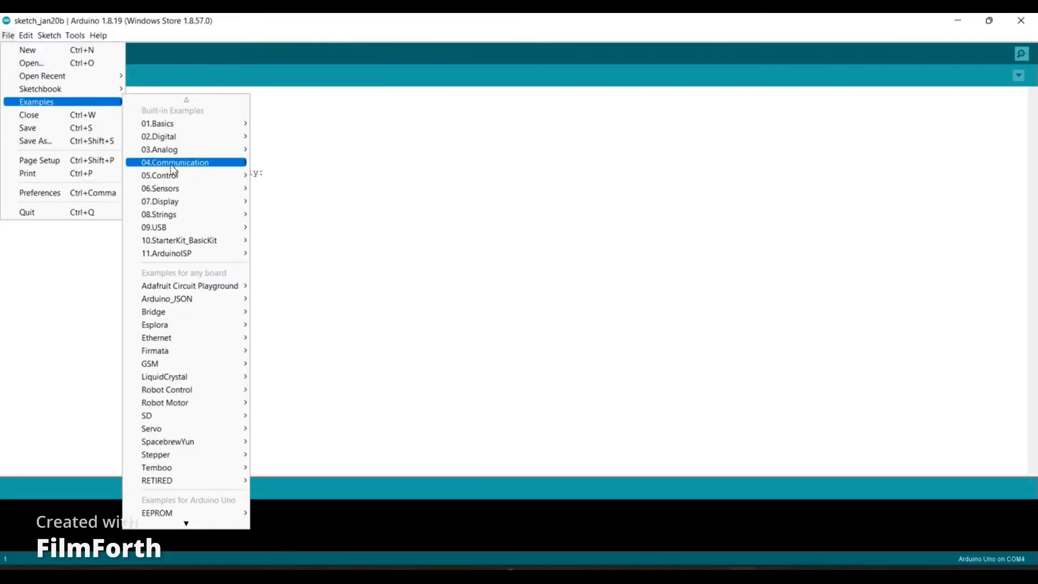
mouse_move(166, 253)
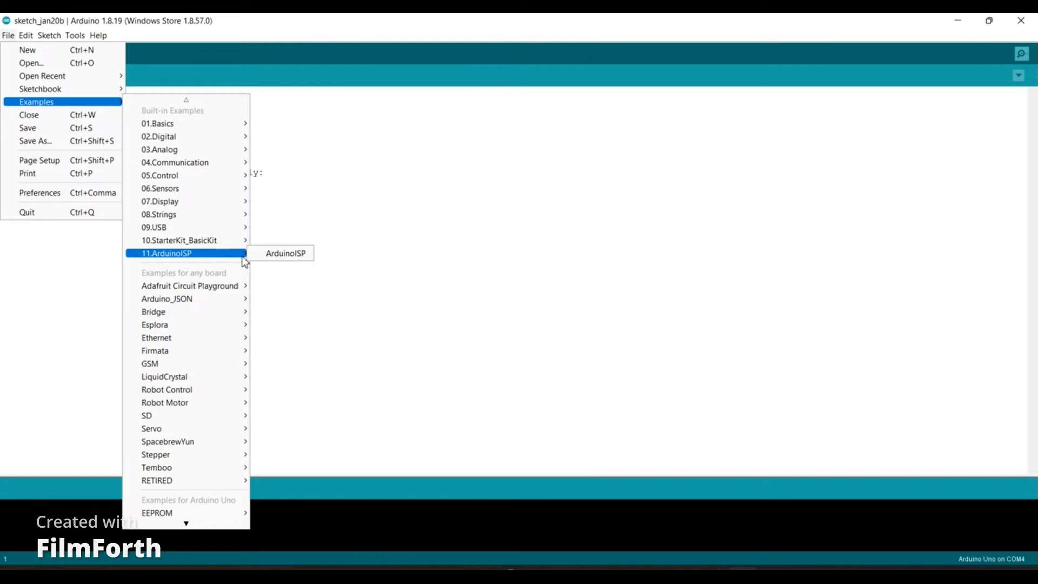
left_click(284, 253)
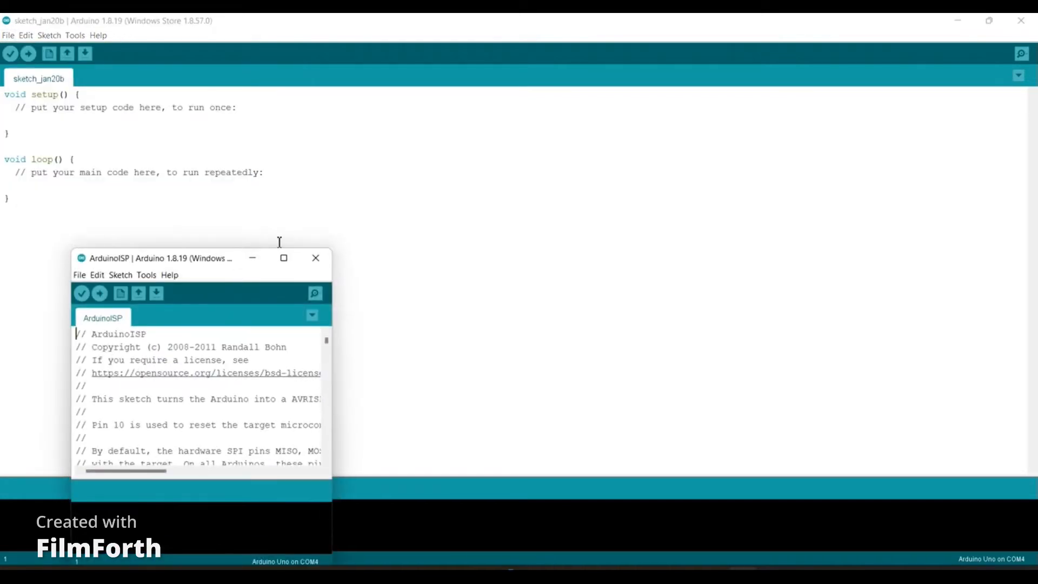
left_click(282, 257)
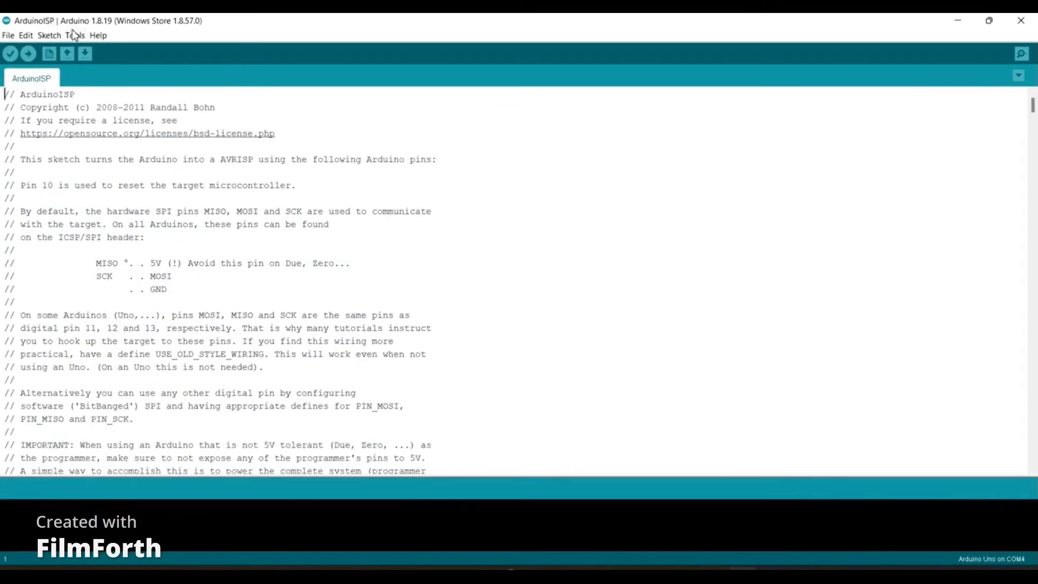
left_click(74, 35)
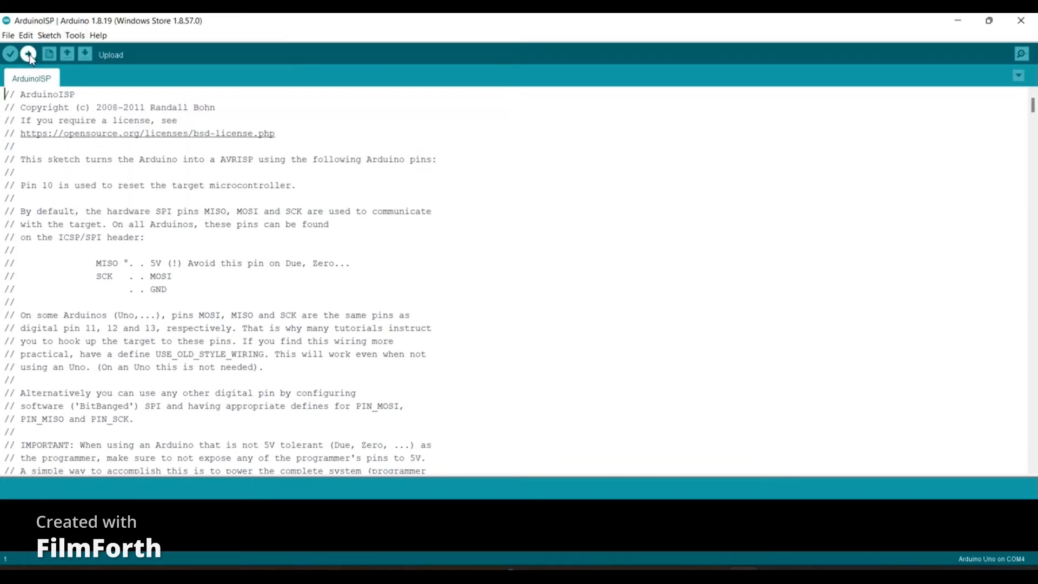
- Upload the ArduinoISP sketch to the Uno, then open the 01.Basics Blink example
left_click(28, 54)
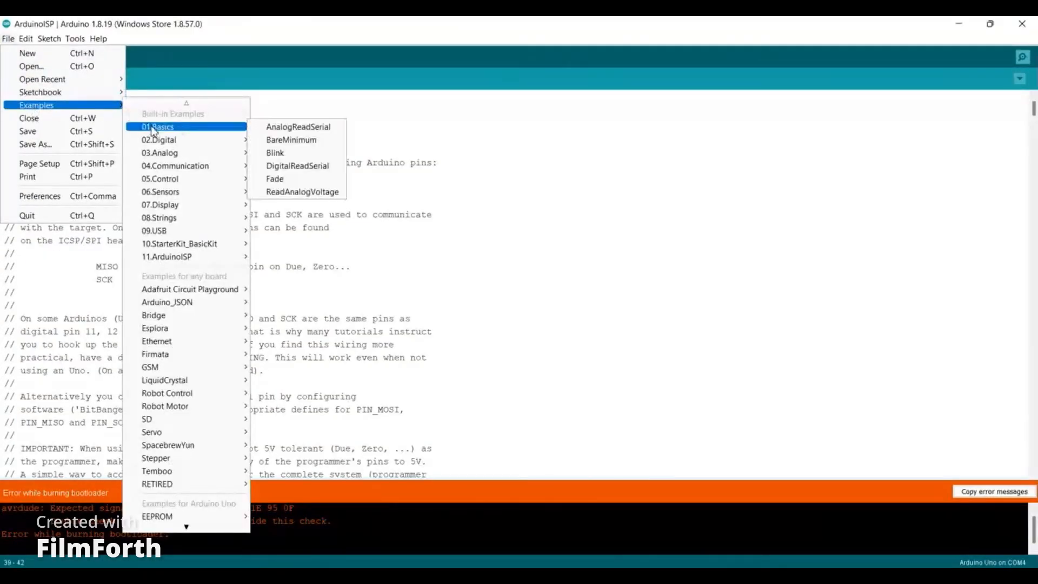
left_click(274, 153)
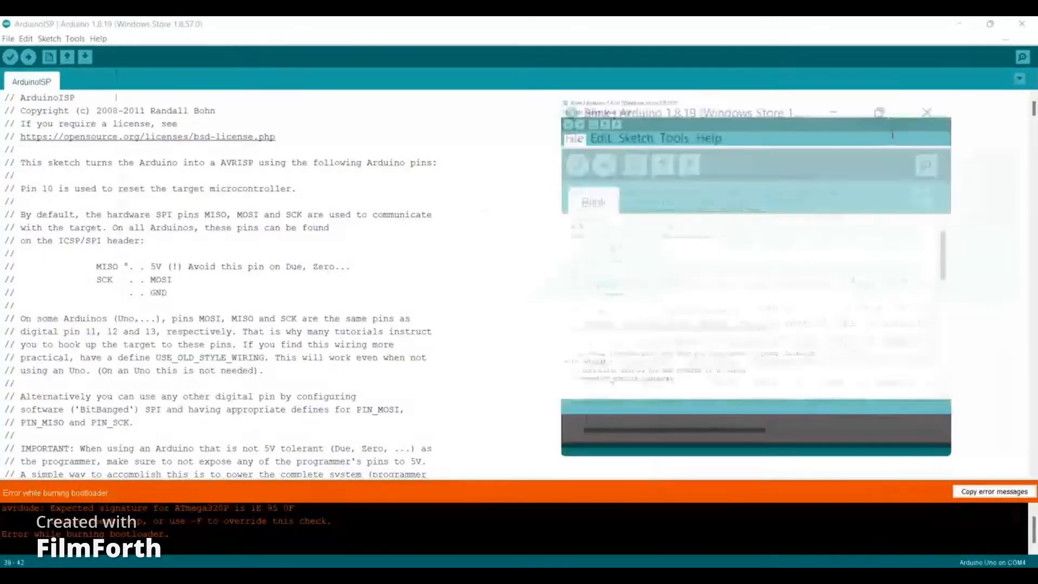